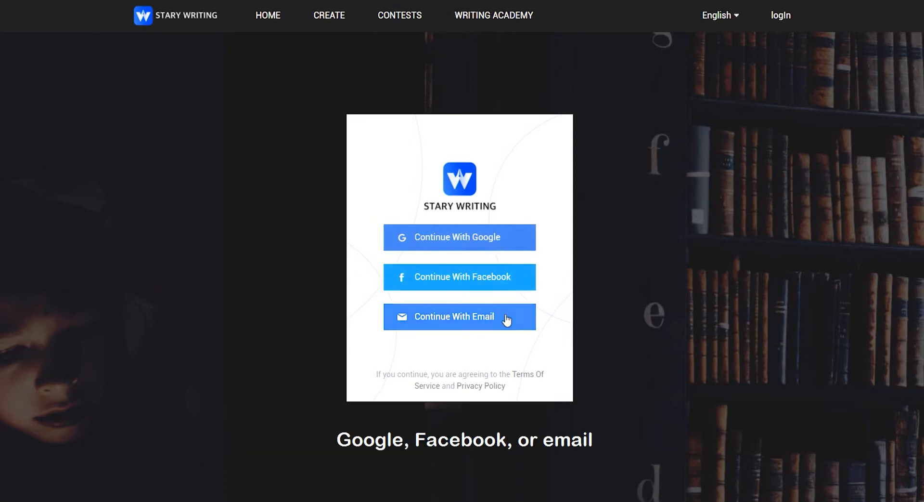
pyautogui.moveTo(504, 286)
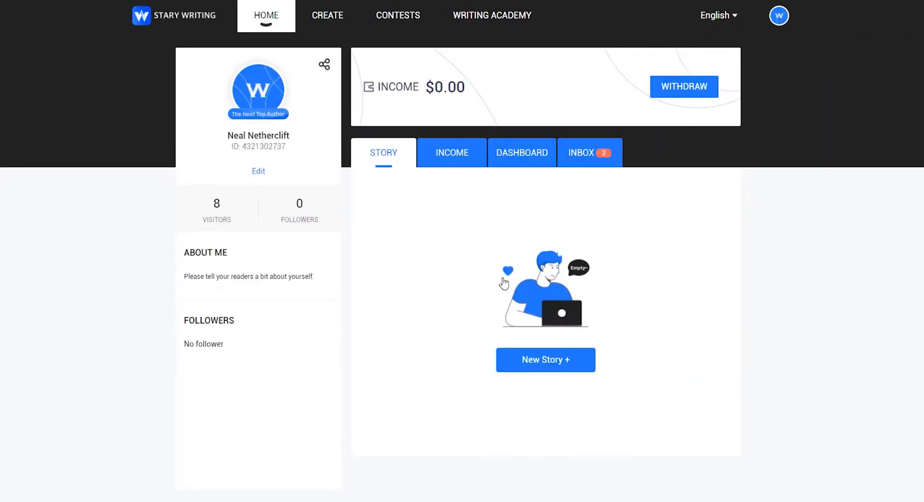
# Sign in with email to reach the author home page with an empty story list.
pyautogui.click(717, 15)
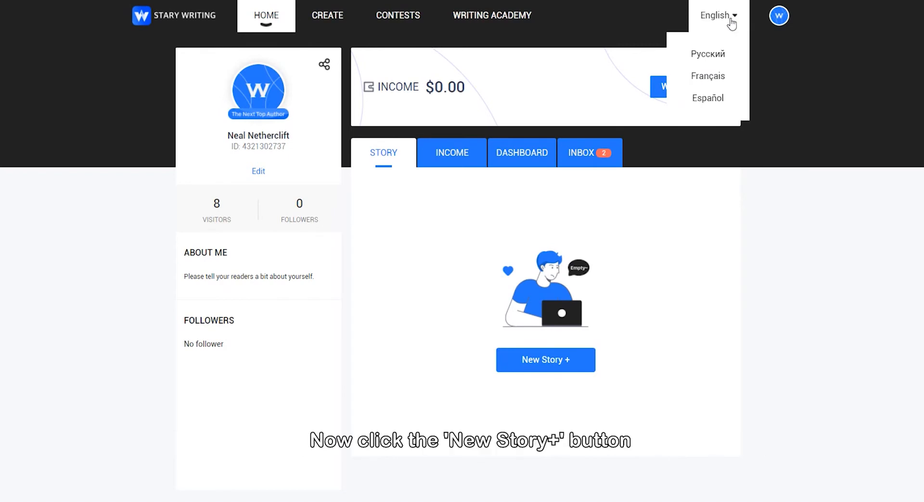
# Create the story 'Open A New Story', accepting the content guideline and writing agreement.
pyautogui.click(545, 359)
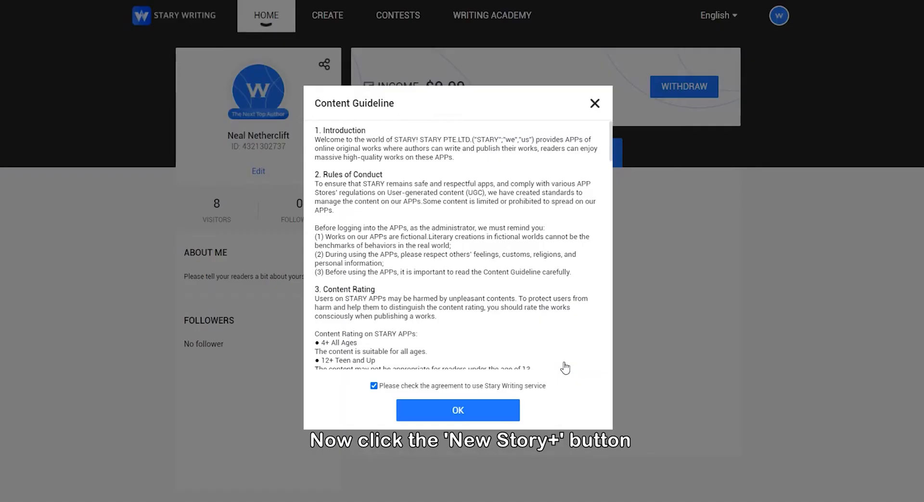
pyautogui.scroll(-3)
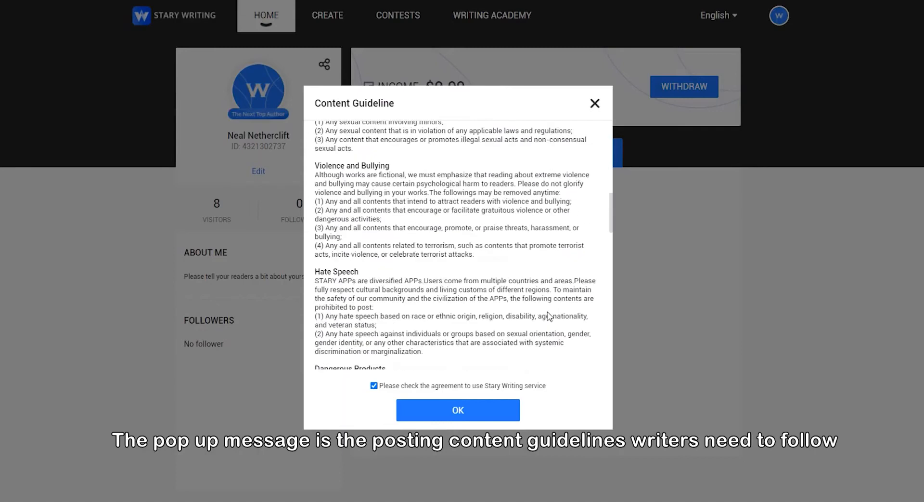
pyautogui.scroll(-3)
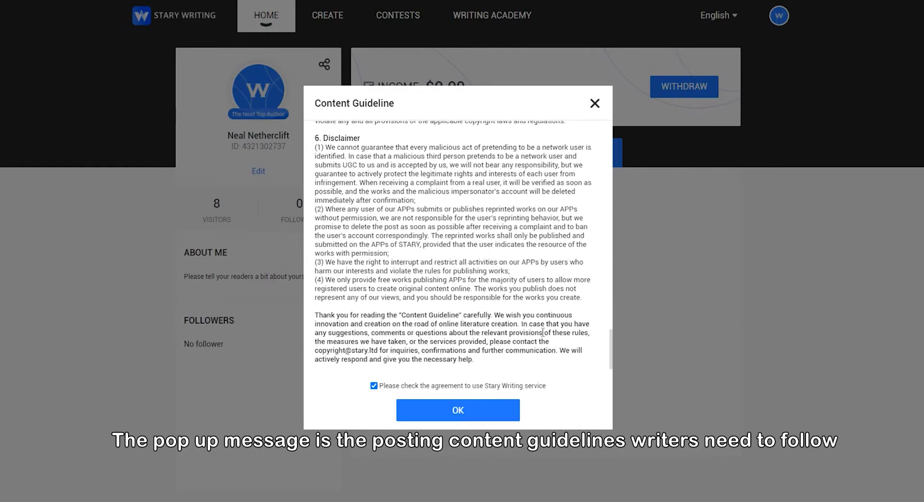
pyautogui.click(457, 410)
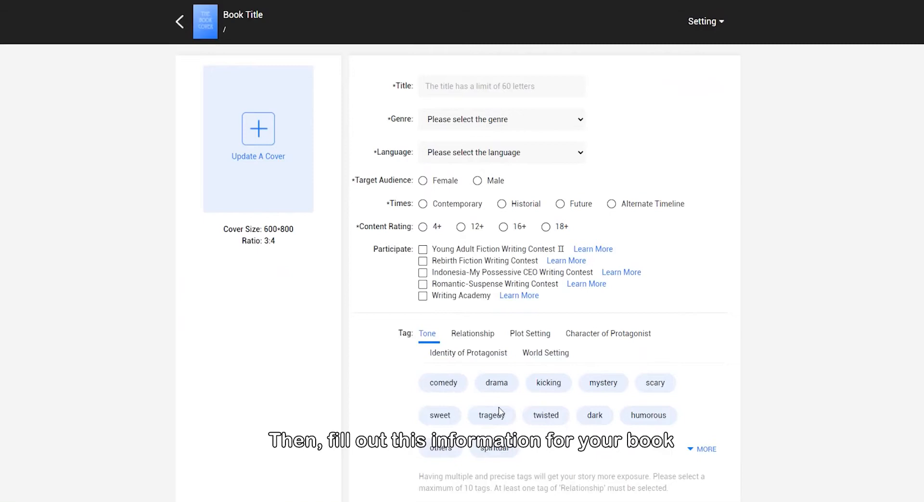
pyautogui.scroll(-3)
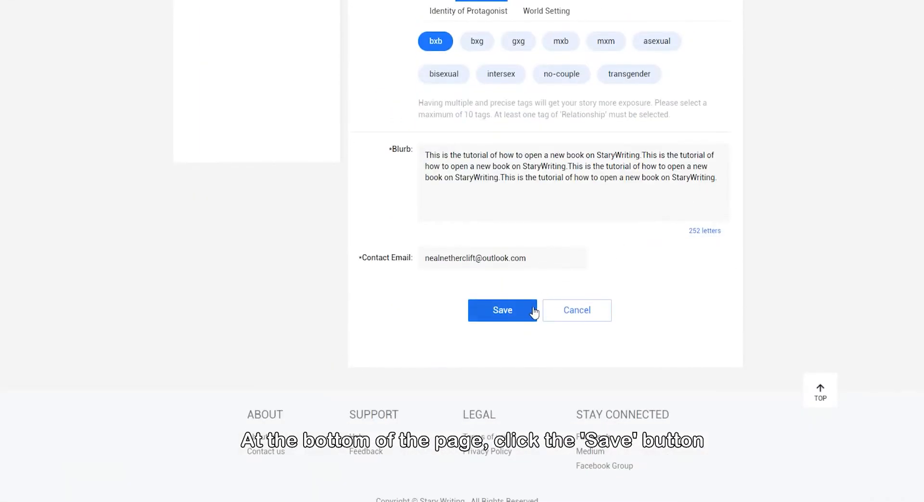
pyautogui.click(502, 309)
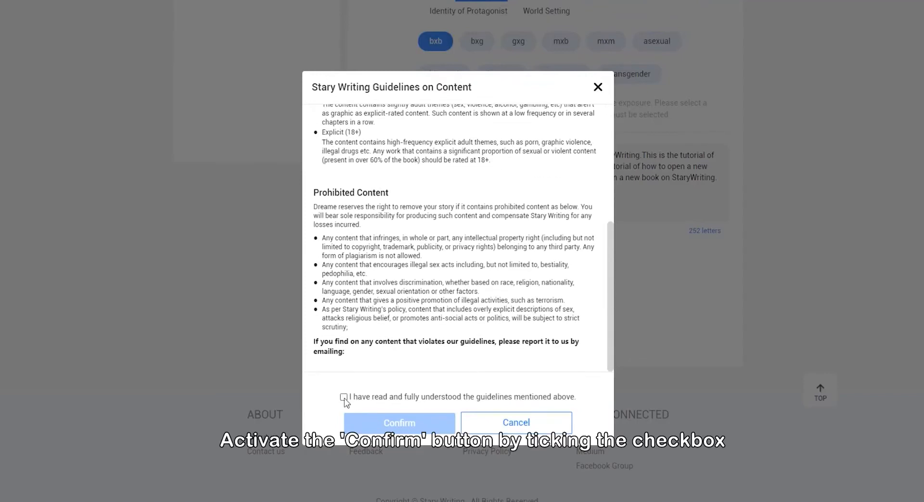
pyautogui.click(344, 396)
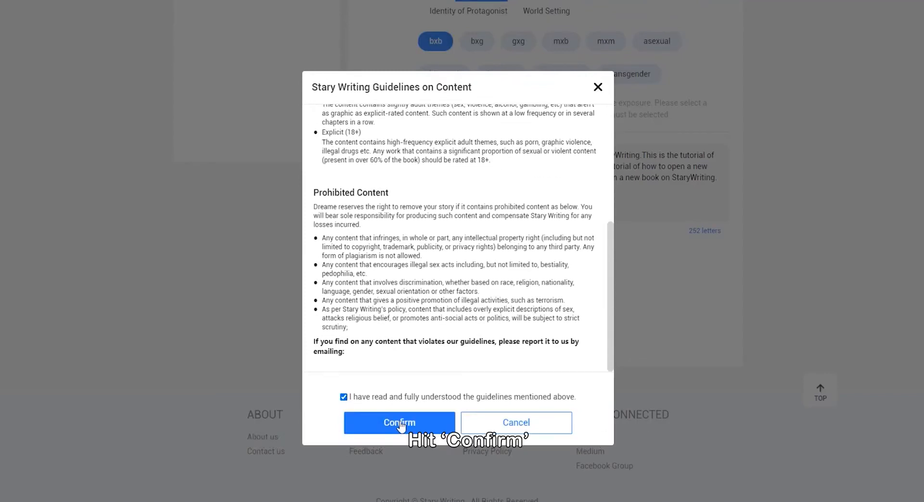
pyautogui.click(399, 422)
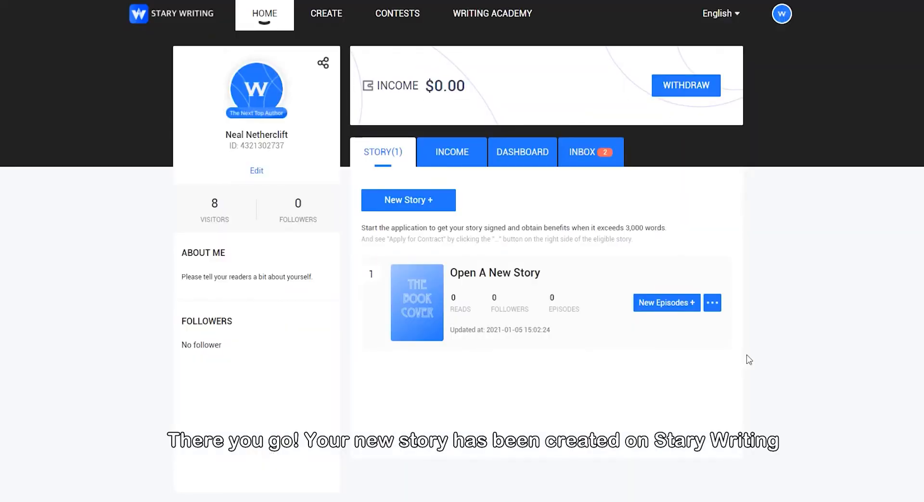
# Add a new episode named 'Chapter One' to the story.
pyautogui.click(666, 303)
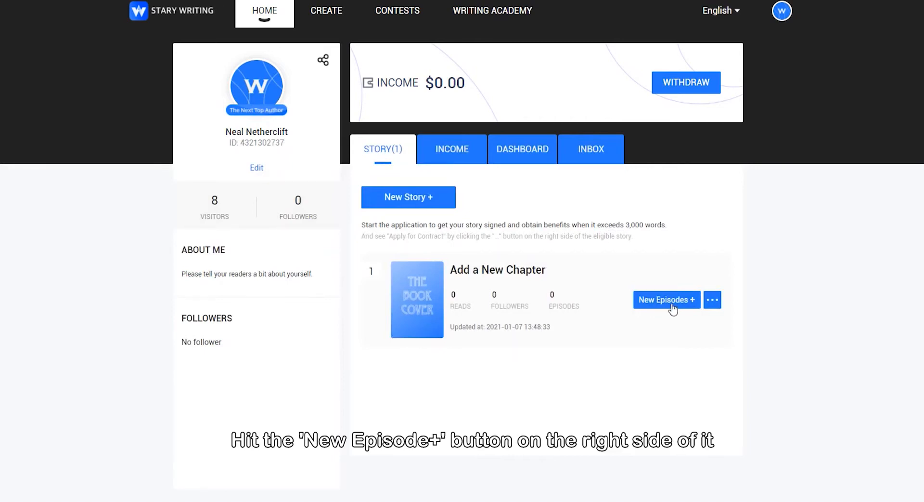
pyautogui.click(666, 300)
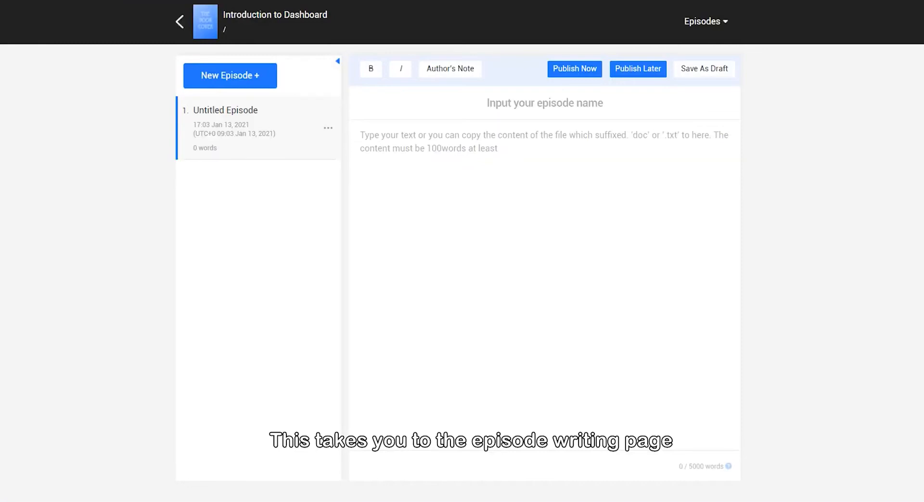
pyautogui.write('Chapter One')
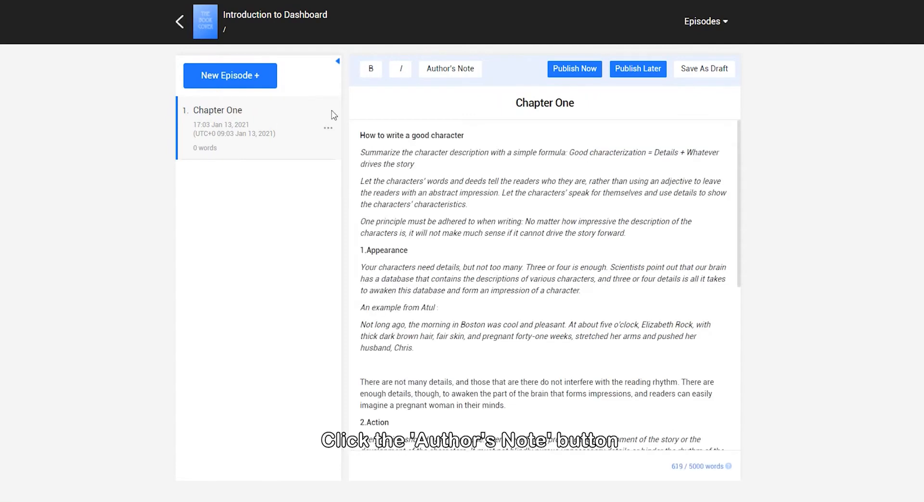
# Open the episode's author's note area and the Publish Later scheduling settings.
pyautogui.click(450, 68)
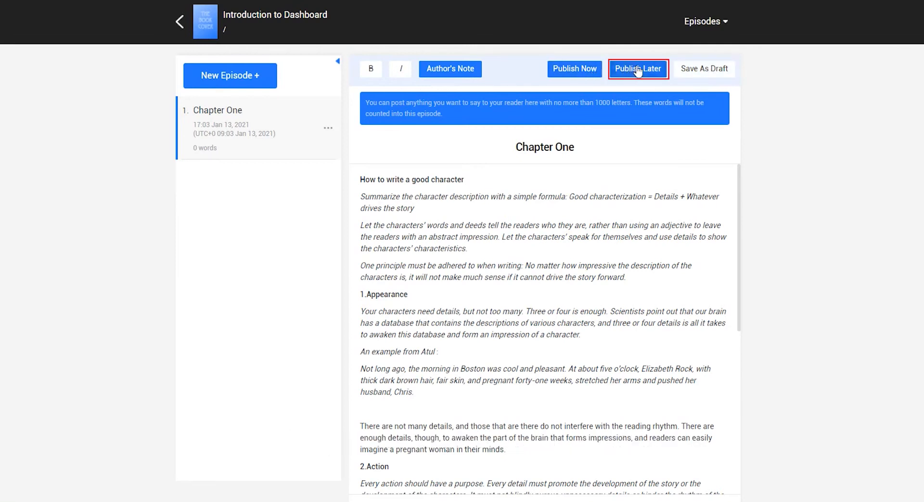
pyautogui.click(638, 69)
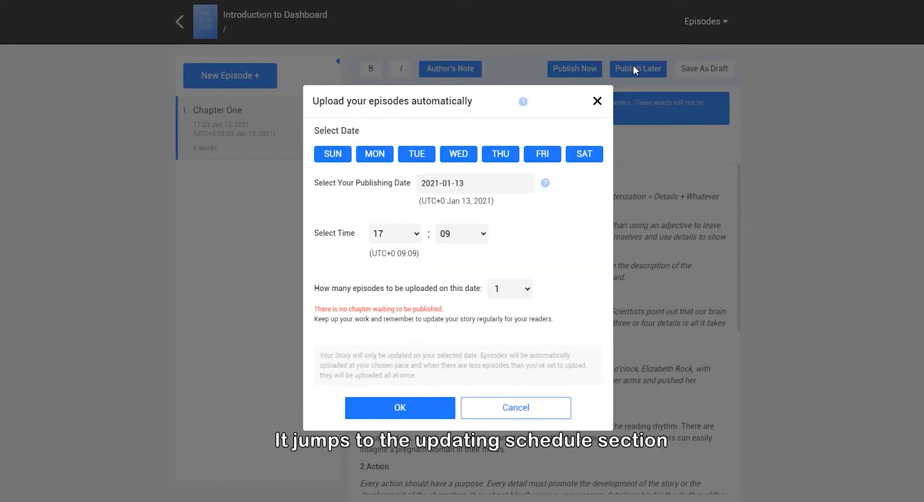
pyautogui.click(400, 408)
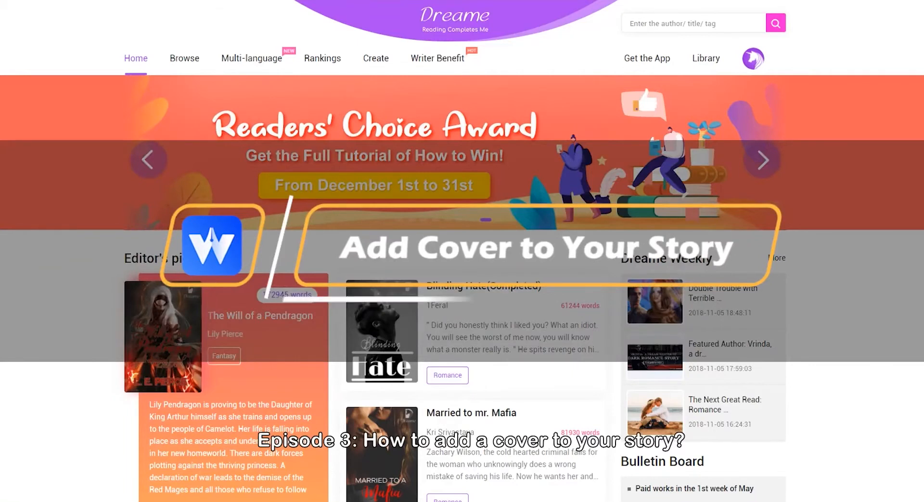
# Scroll the Stary Writing home page to view the story 'Add a cover for book'.
pyautogui.scroll(-3)
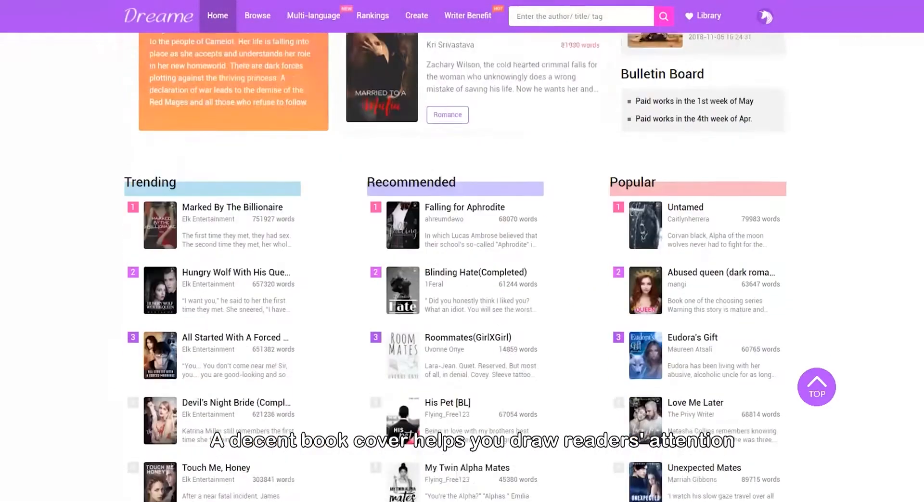
pyautogui.scroll(-3)
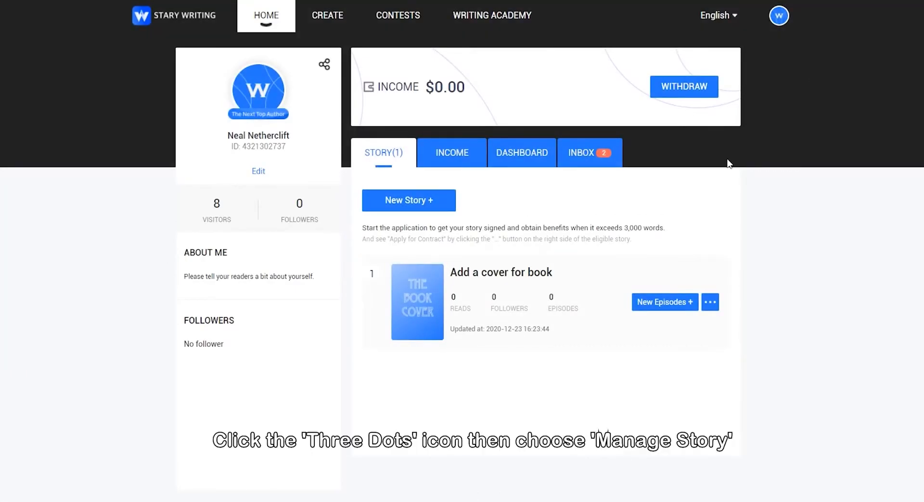
# Replace the placeholder cover of 'Add a cover for book' with a red image via Manage Story.
pyautogui.click(710, 302)
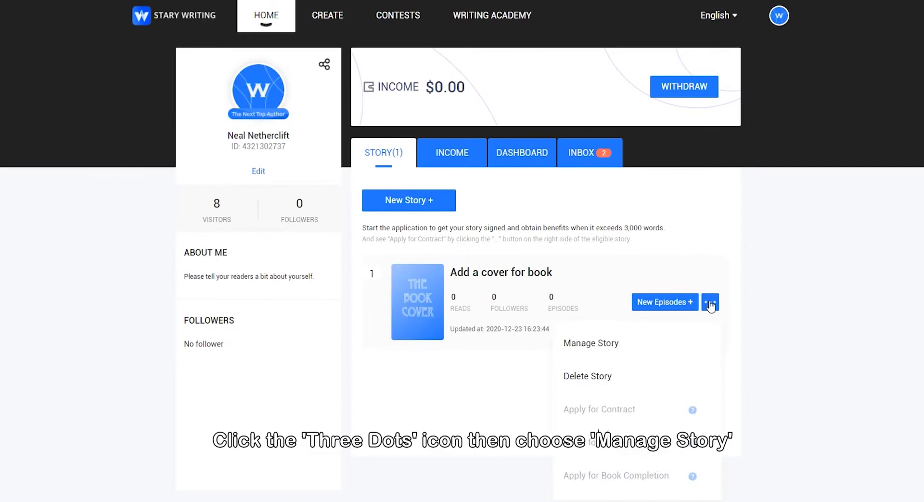
pyautogui.click(591, 343)
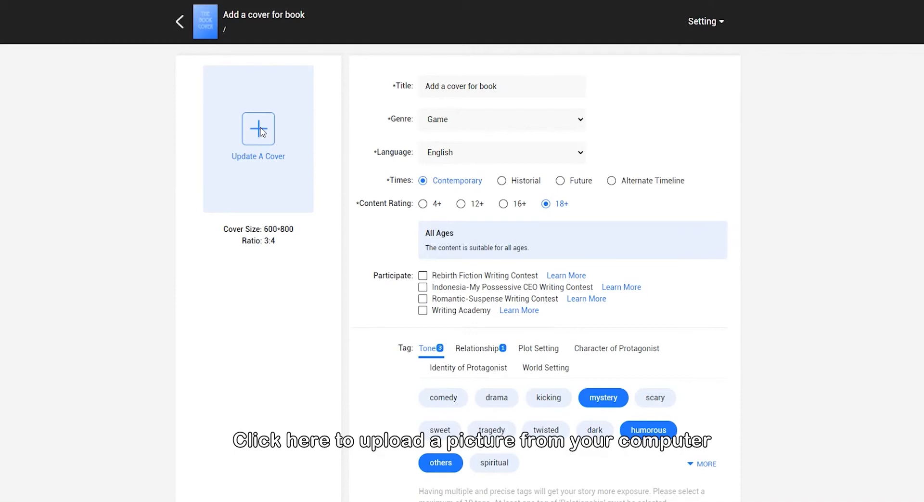
pyautogui.click(258, 129)
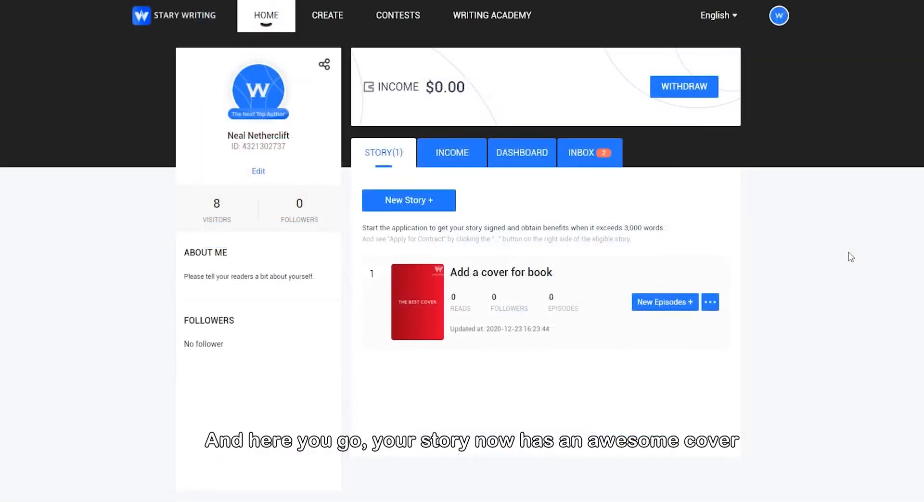
# Browse the available writing contest cards on the CONTESTS page.
pyautogui.click(397, 15)
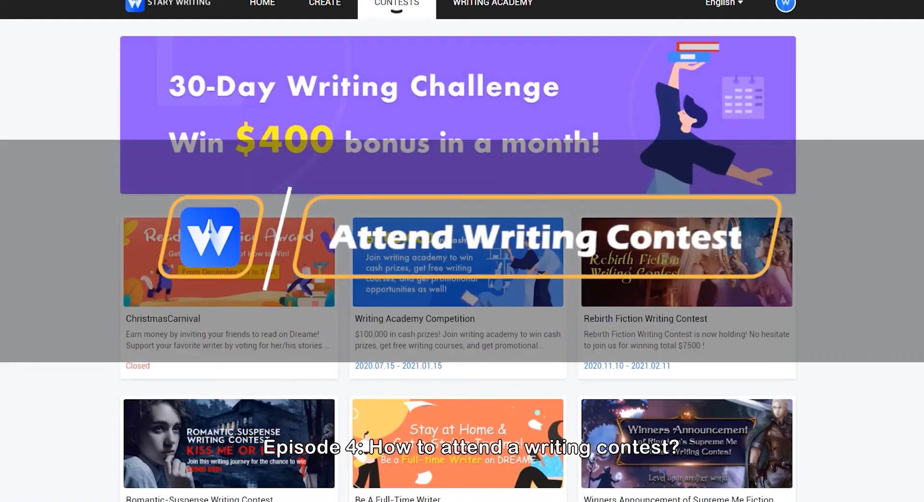
pyautogui.scroll(-3)
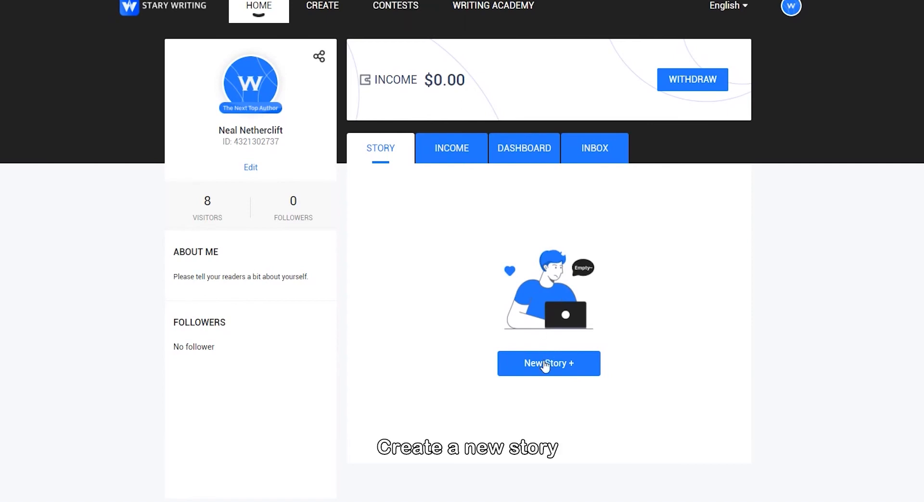
# Create a new story entered in the Writing Academy contest, accepting the content guidelines.
pyautogui.click(548, 363)
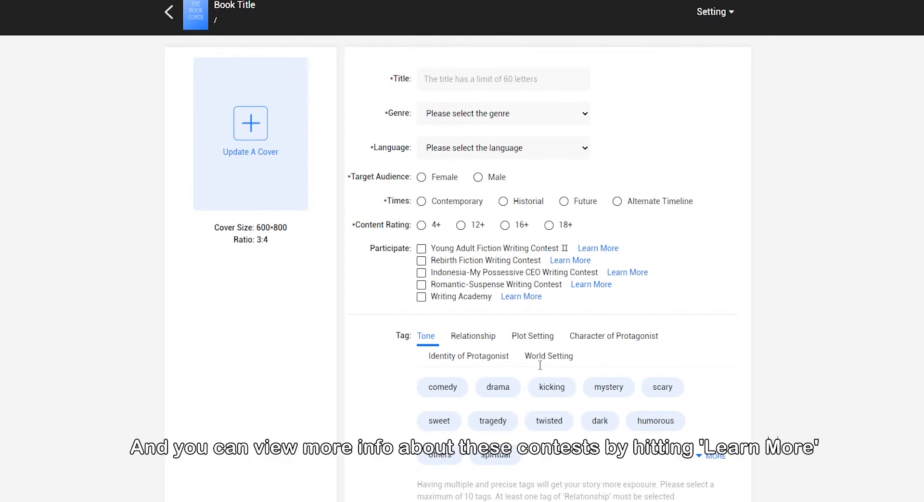
pyautogui.moveTo(596, 248)
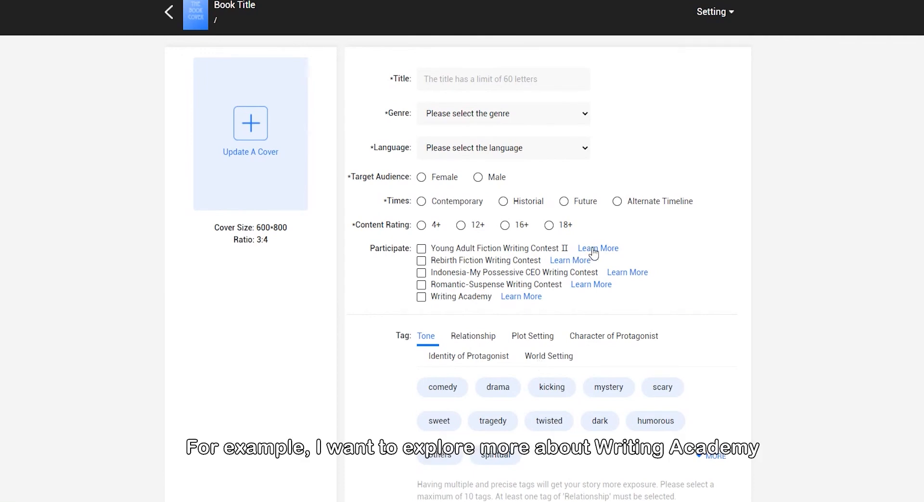
pyautogui.moveTo(521, 306)
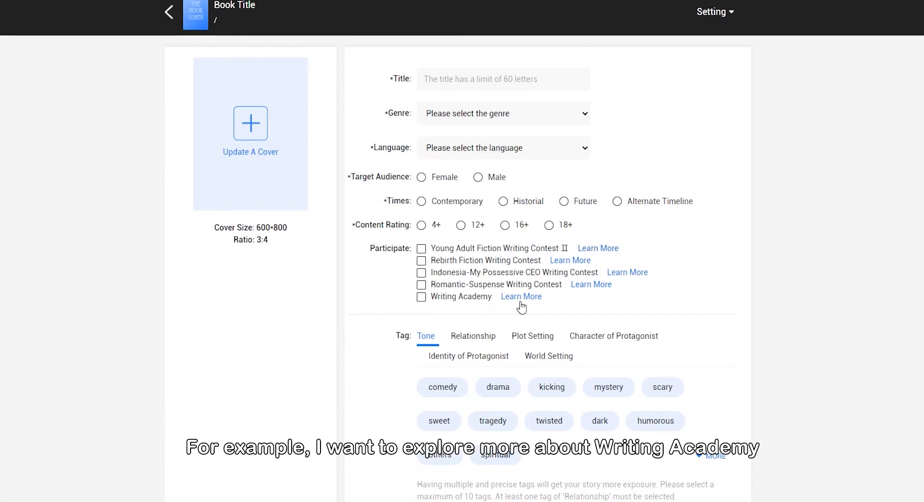
pyautogui.click(521, 296)
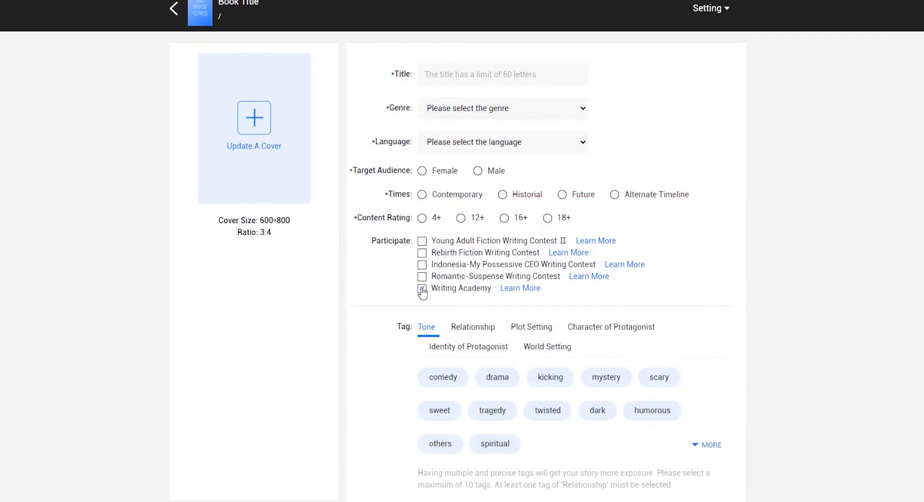
pyautogui.click(501, 141)
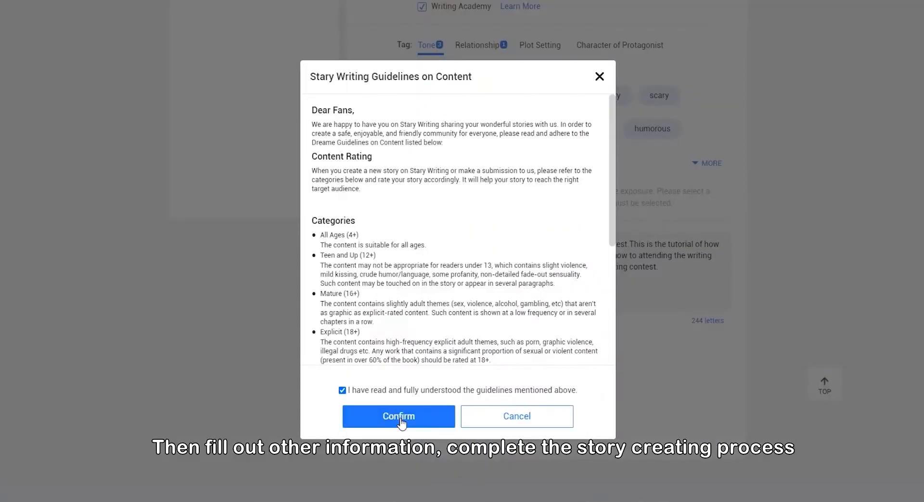
pyautogui.click(399, 416)
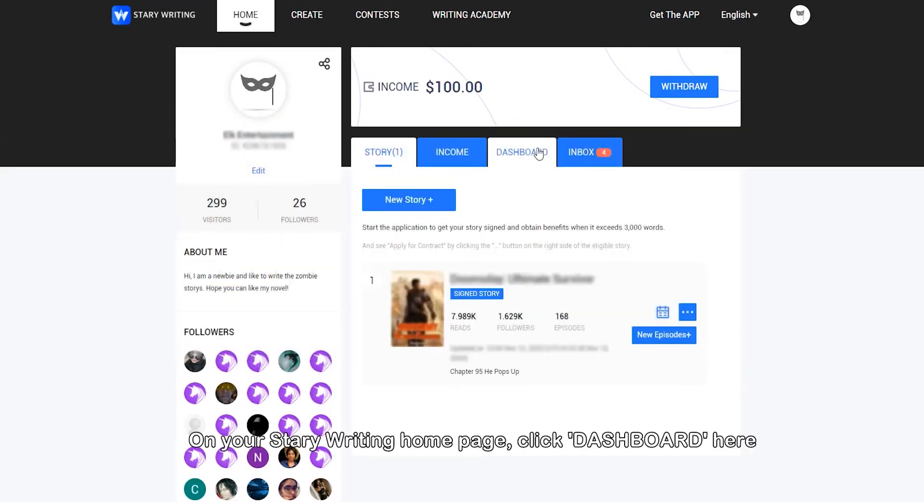
# Show the dashboard: 1870 words yesterday, 18636 this month, 9 update days, 1 signed story.
pyautogui.click(522, 152)
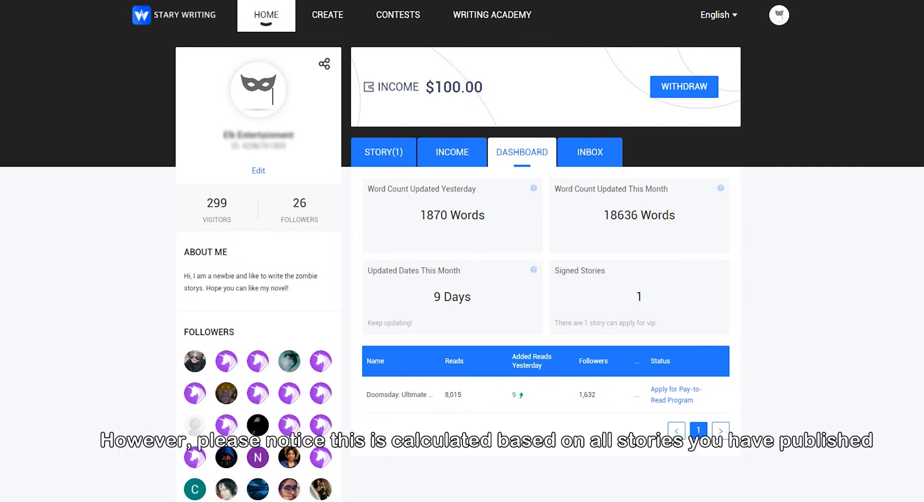
pyautogui.moveTo(533, 188)
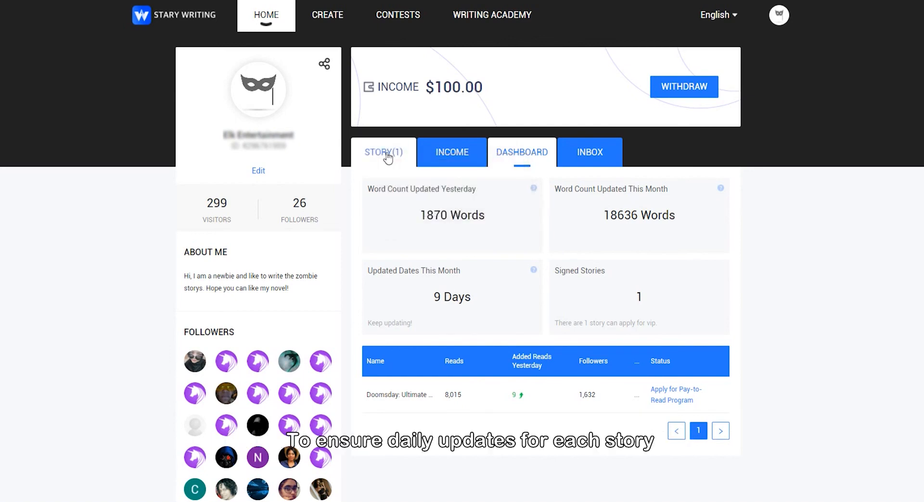
# Enlarge the story's statistics table showing 8,015 reads, 1,632 followers and 37 comments.
pyautogui.click(383, 152)
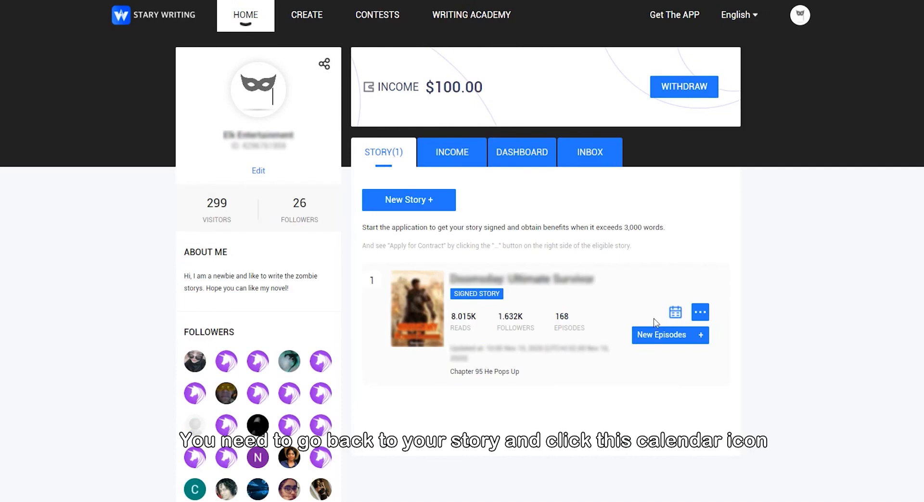
pyautogui.moveTo(677, 328)
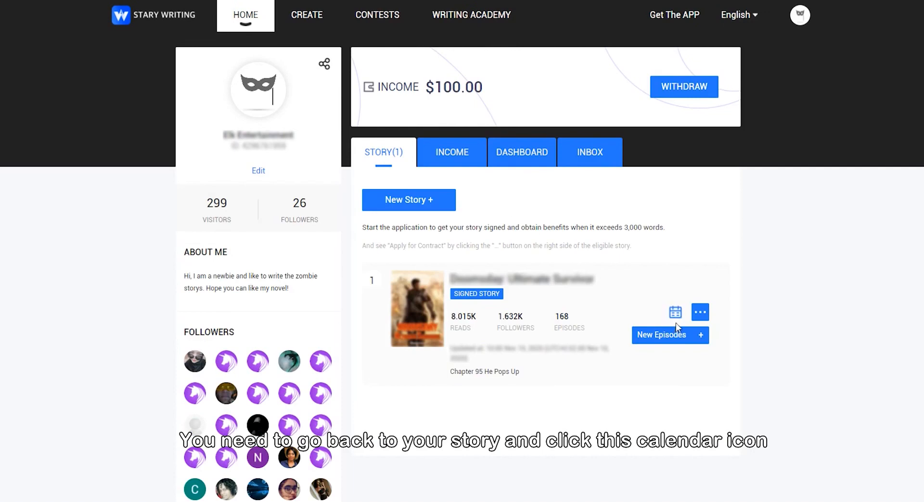
pyautogui.click(521, 151)
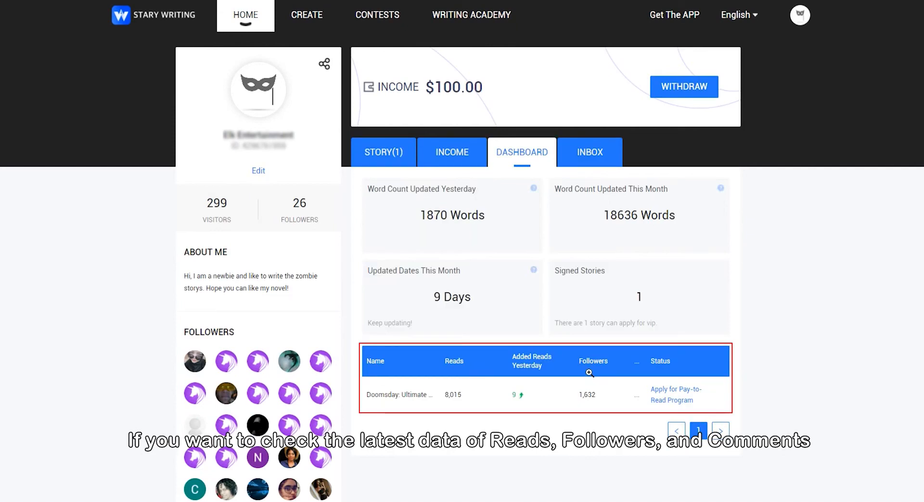
pyautogui.click(546, 377)
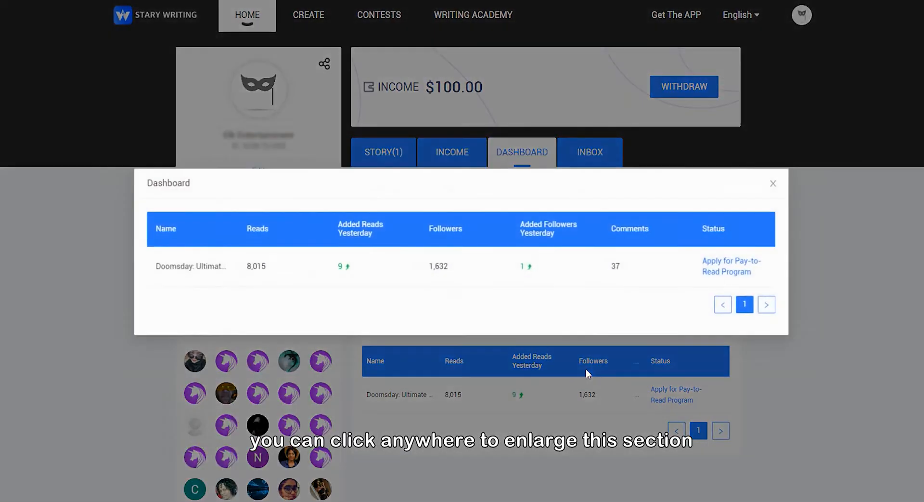